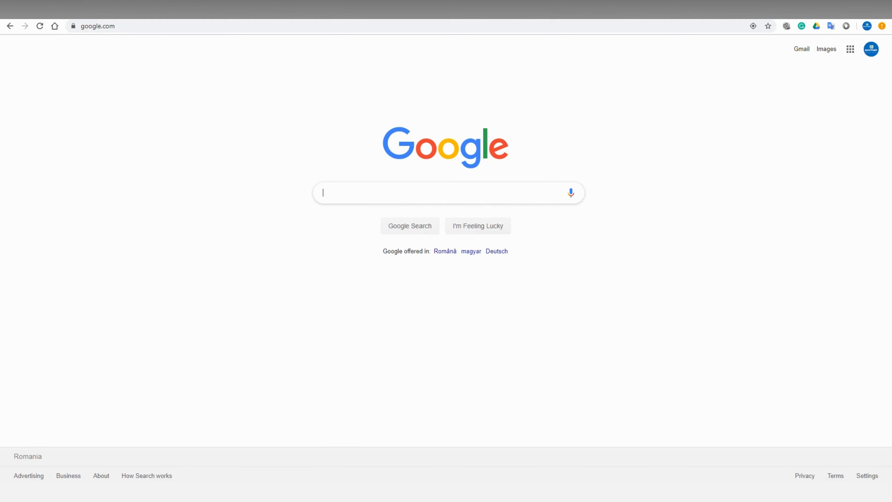
mouse_move(499, 182)
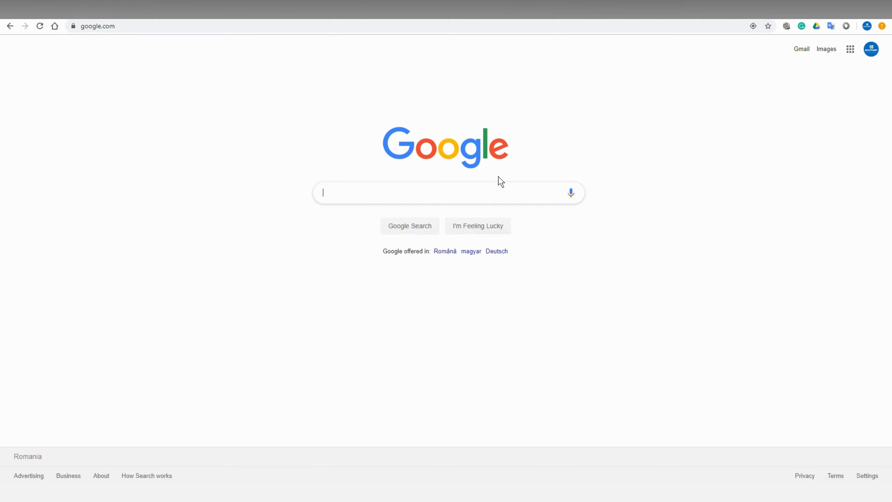
mouse_move(458, 194)
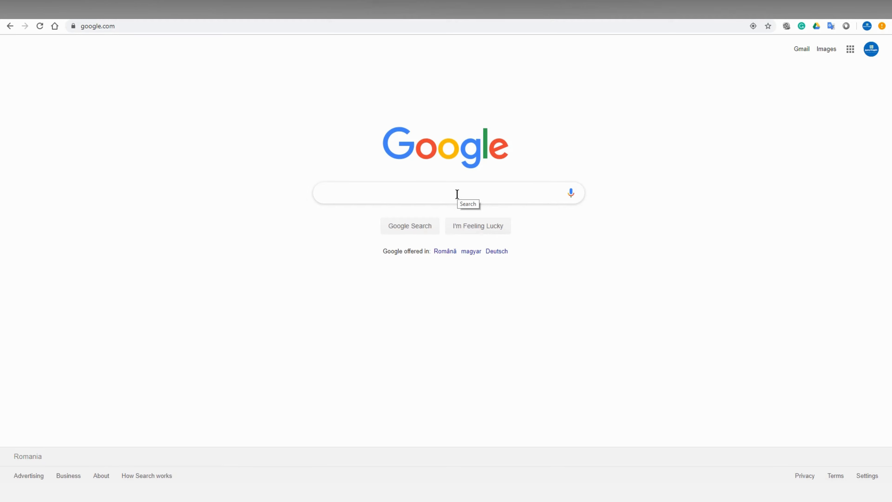
Step: Search Google for "image search" via the suggestion and load its results
text(im)
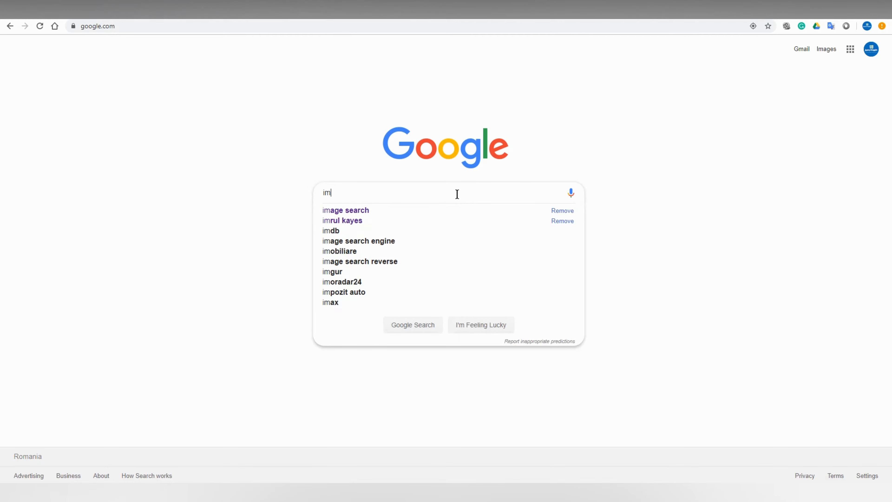
click(346, 210)
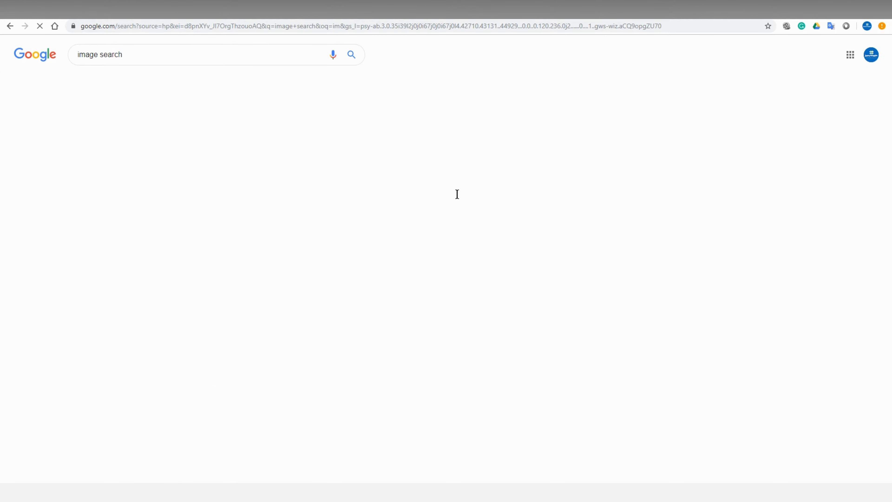
click(351, 55)
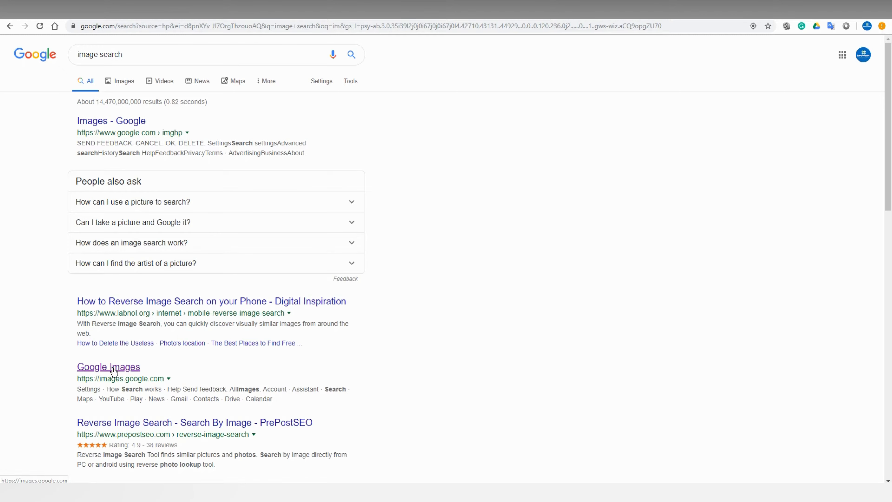
Step: Follow the Google Images result to reach images.google.com
click(114, 367)
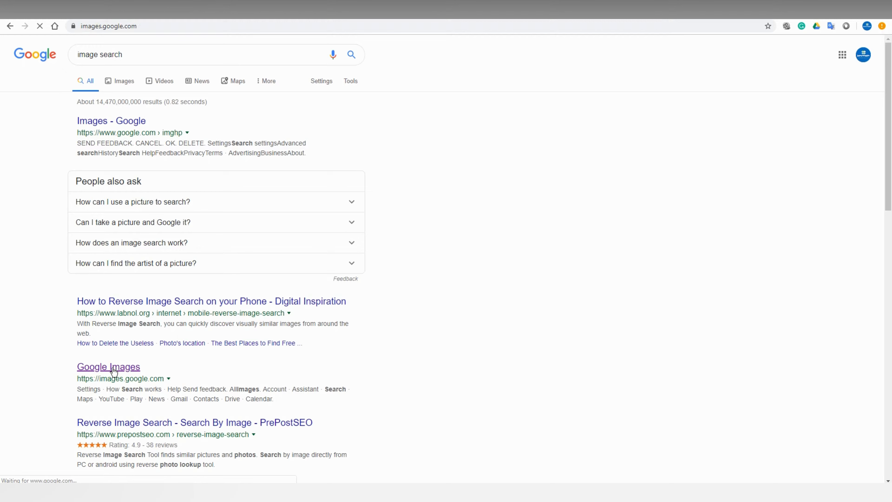
click(112, 367)
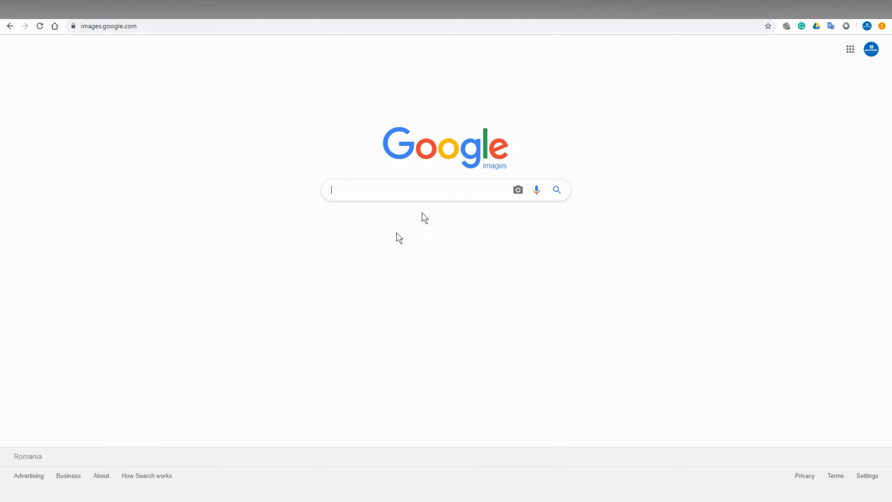
mouse_move(518, 190)
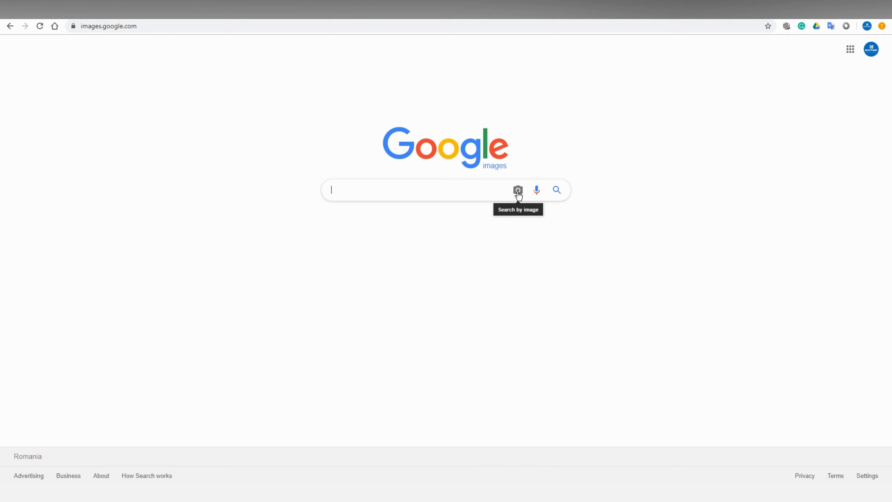
Step: Upload the unsplash JPG of a phone over pastries from Downloads for a reverse image search
click(519, 196)
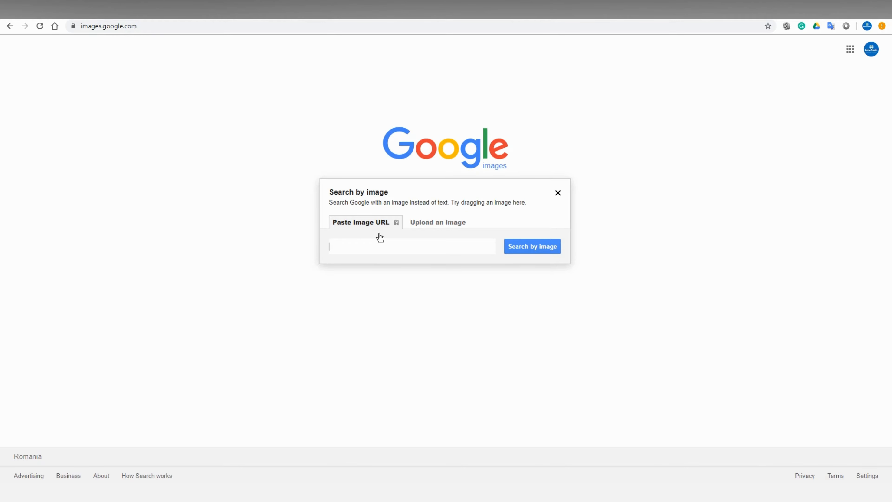
mouse_move(378, 234)
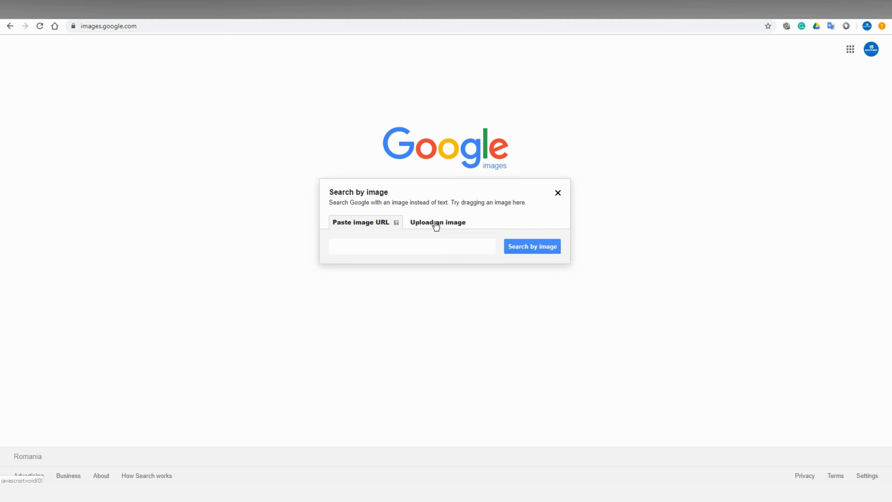
click(438, 222)
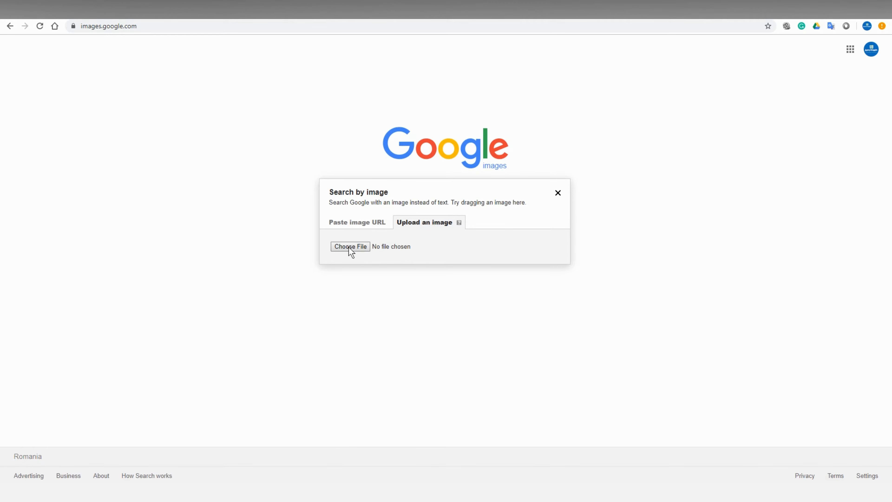
click(350, 246)
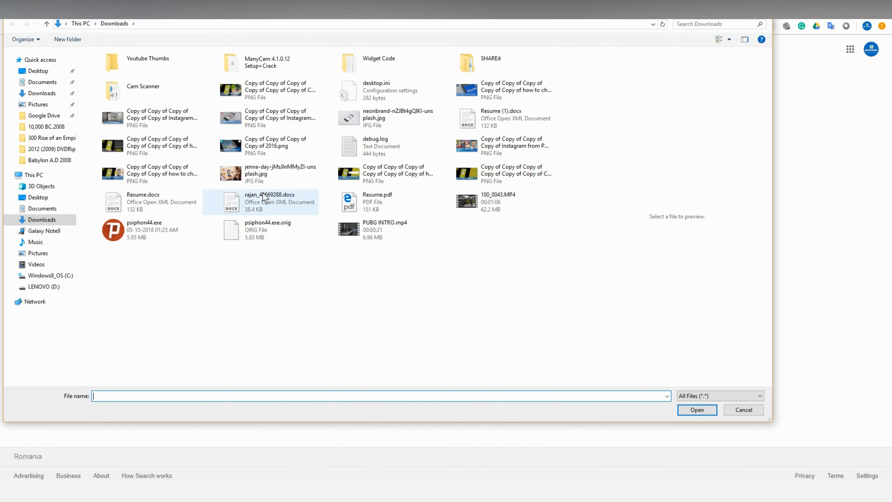
click(273, 173)
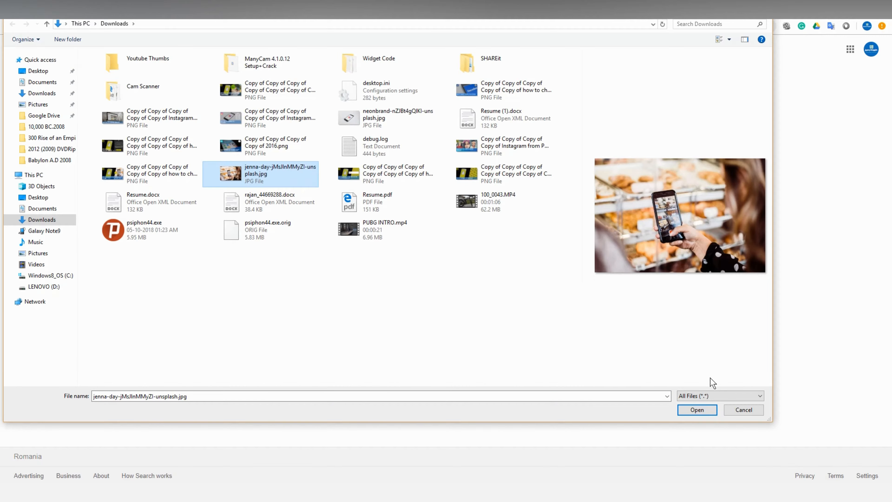
click(697, 410)
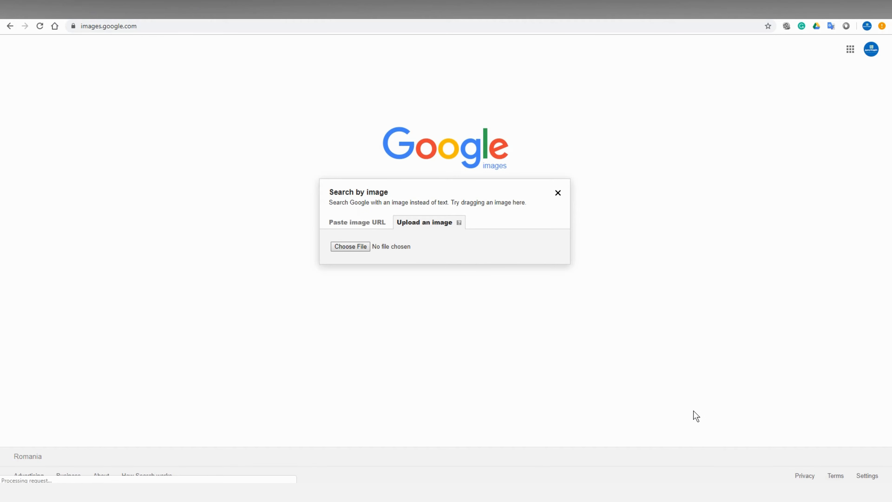
Step: Scroll the reverse-search results past visually similar images to 'Pages that include matching images'
click(351, 246)
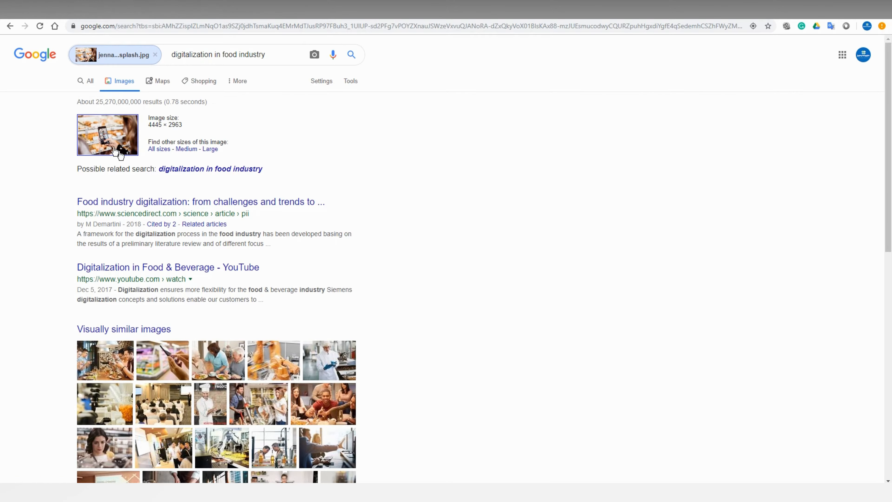
mouse_move(119, 136)
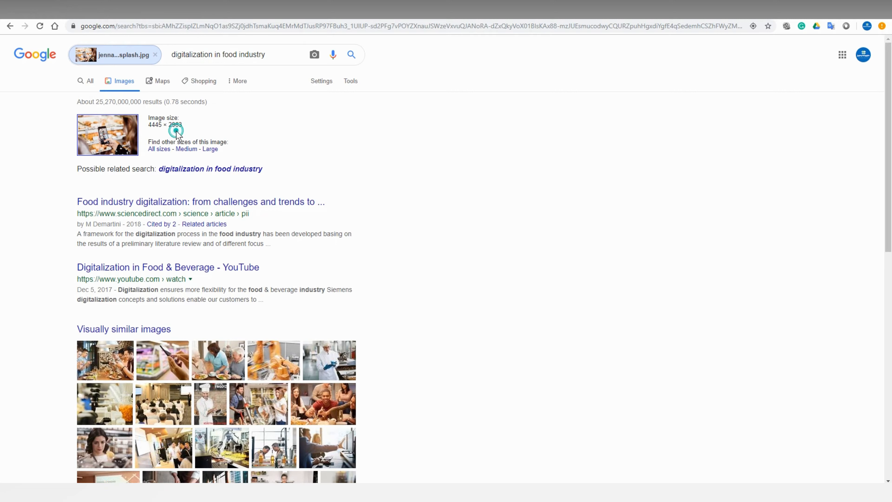
mouse_move(159, 153)
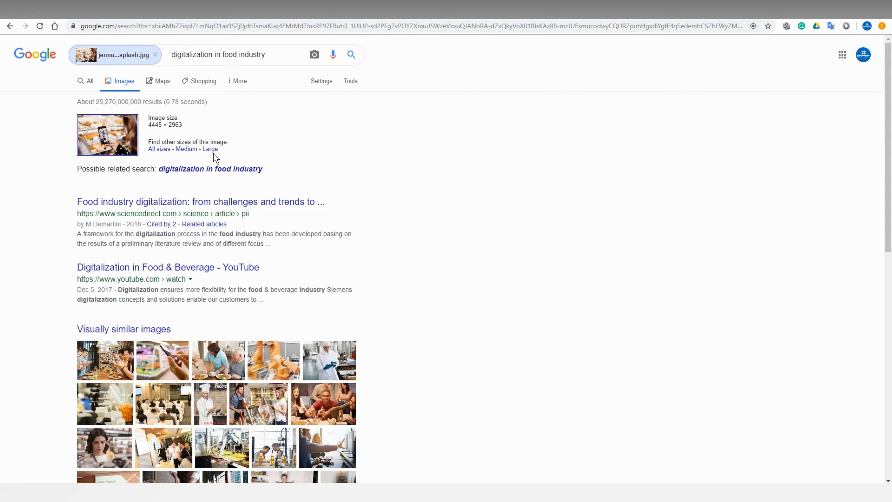
mouse_move(82, 180)
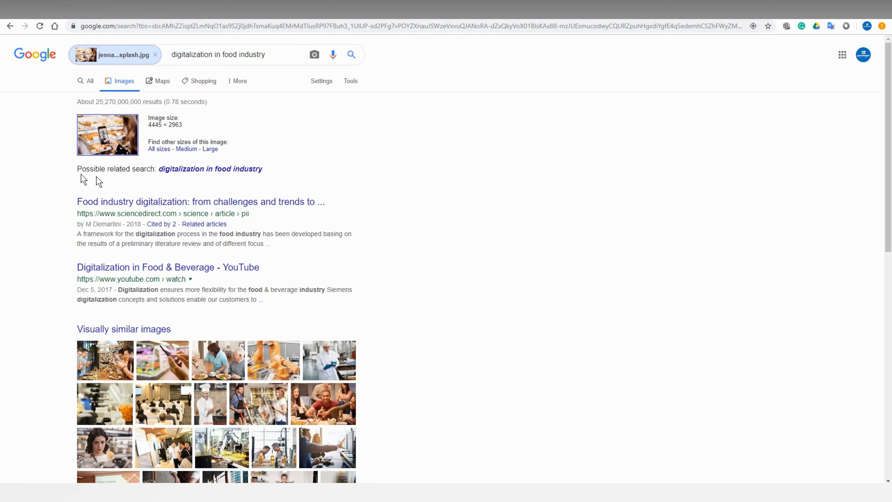
mouse_move(185, 179)
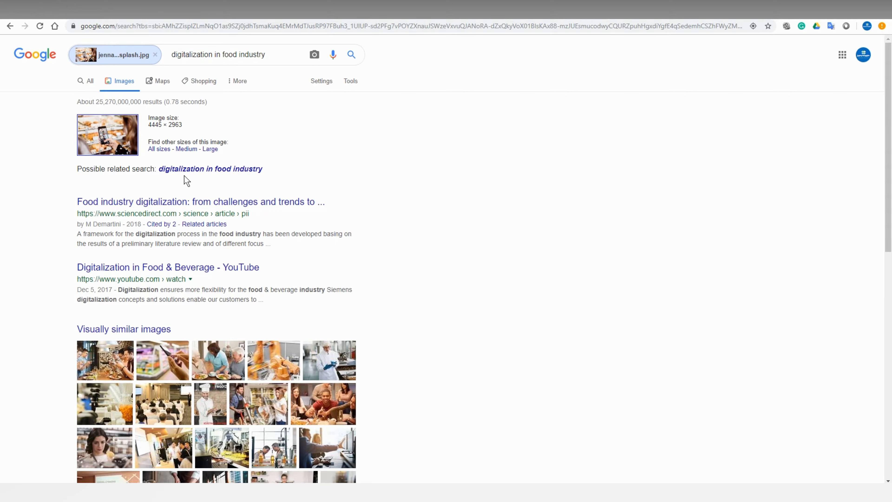
mouse_move(439, 168)
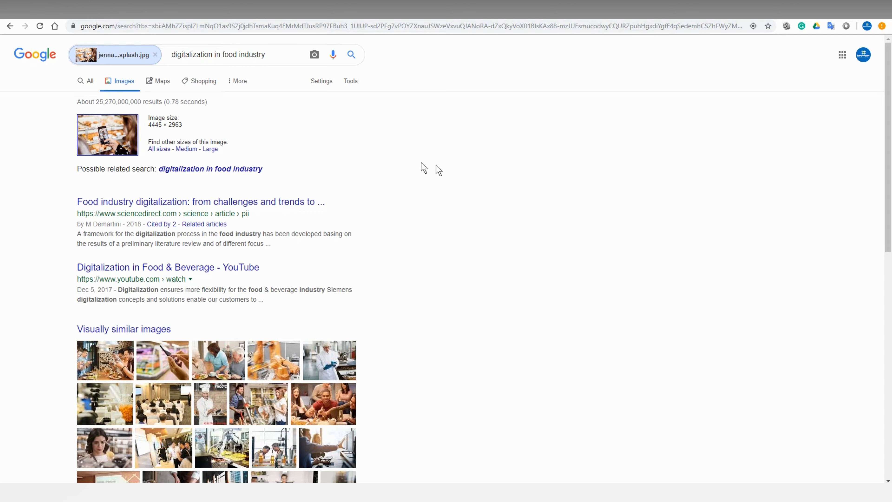
scroll(down, 3)
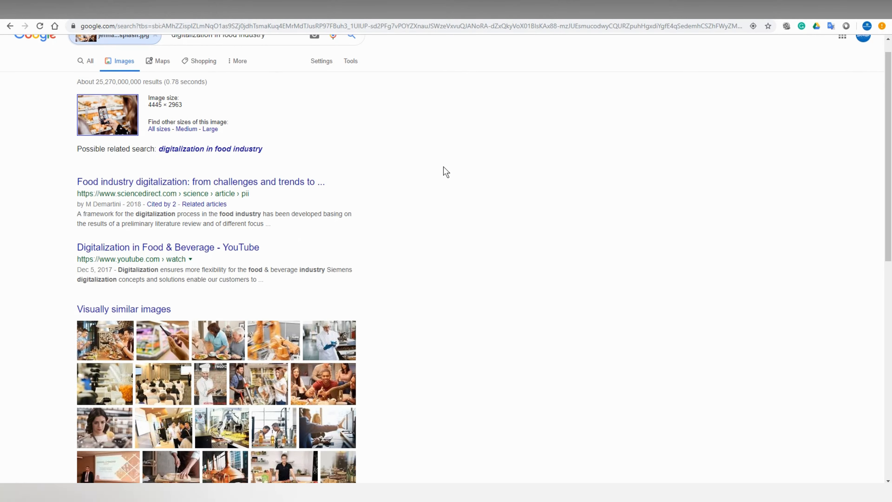
scroll(down, 3)
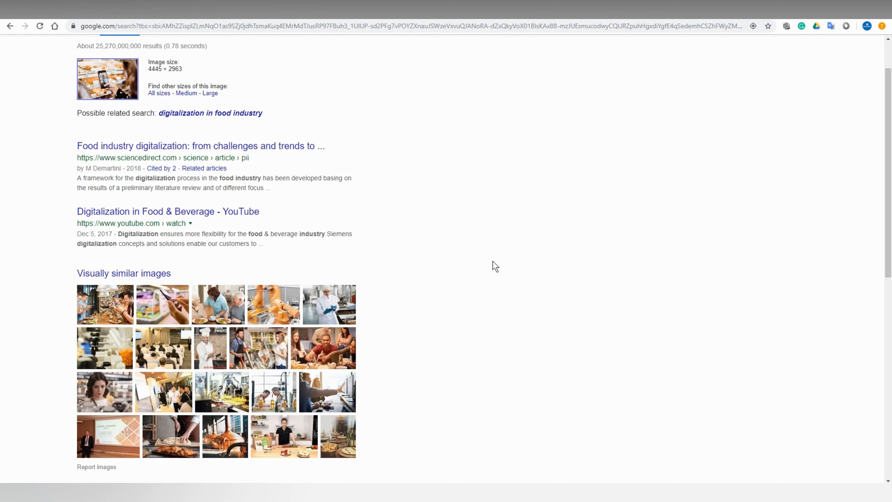
scroll(down, 3)
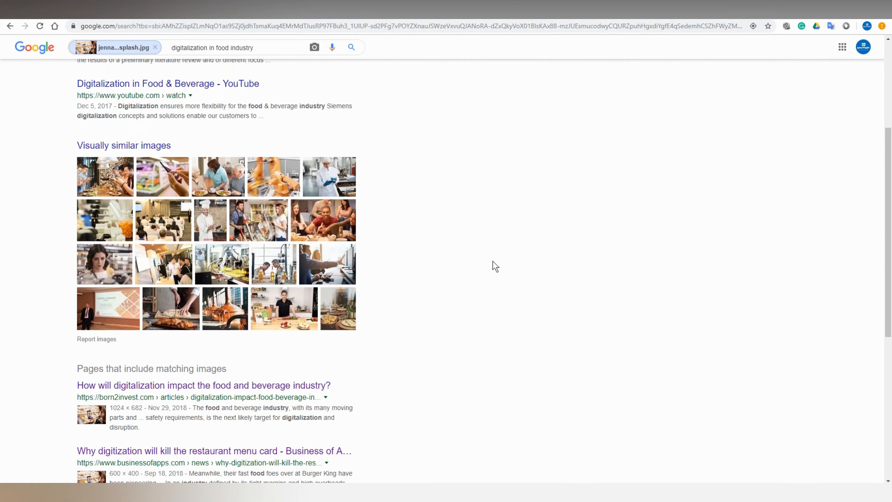
scroll(down, 3)
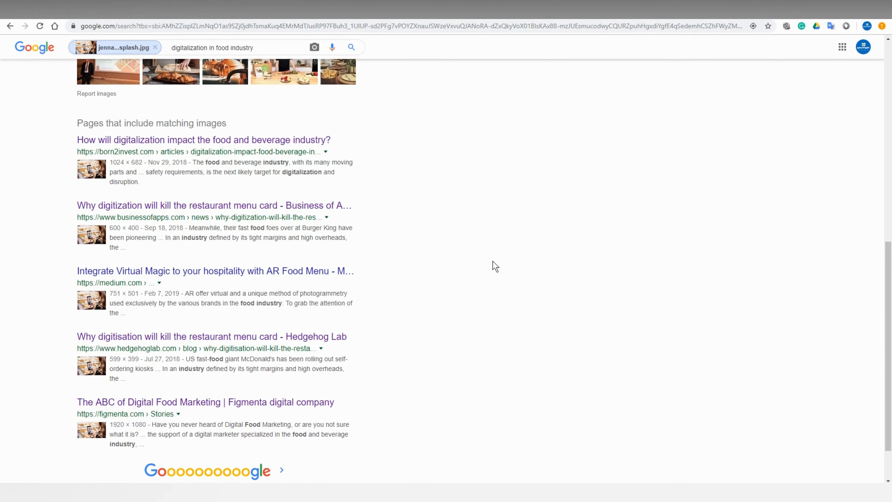
scroll(down, 3)
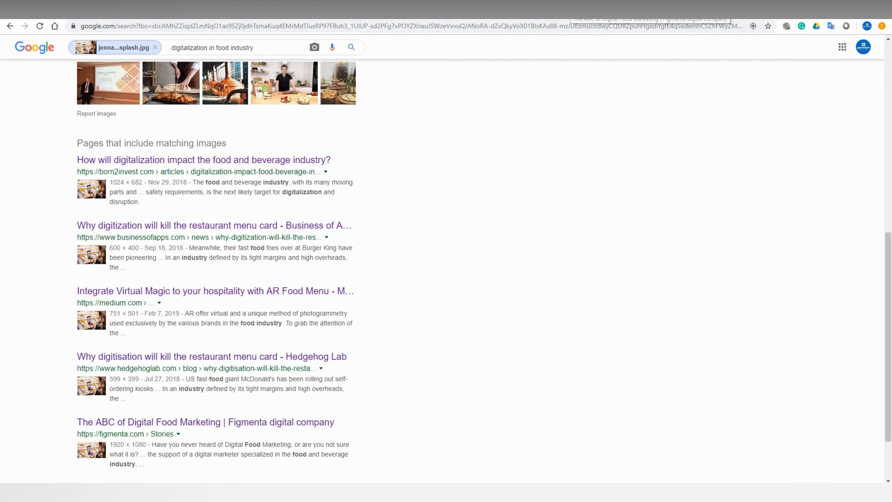
Step: View the Medium AR Food Menu article down to the pastry-phone photo and its Unsplash credit
click(191, 421)
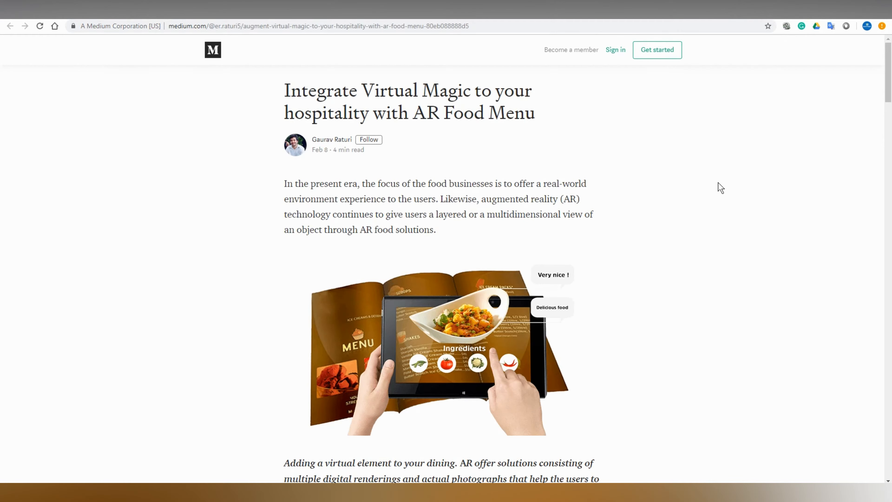
scroll(down, 3)
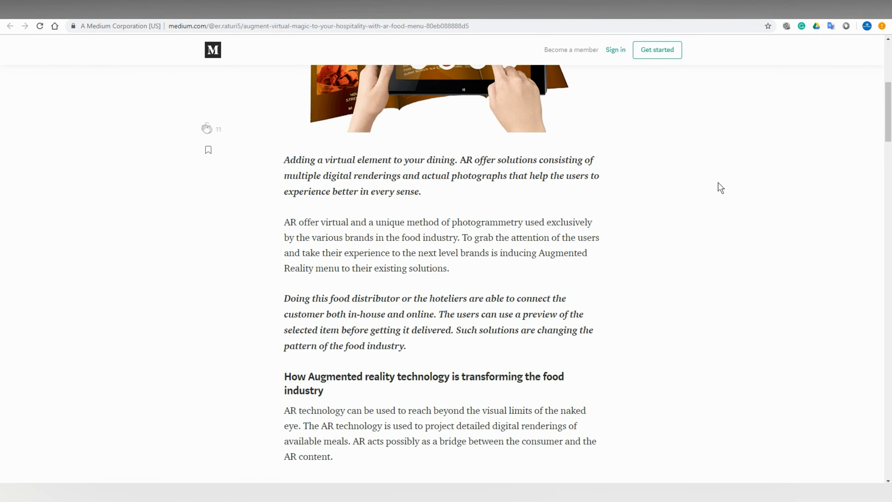
scroll(down, 3)
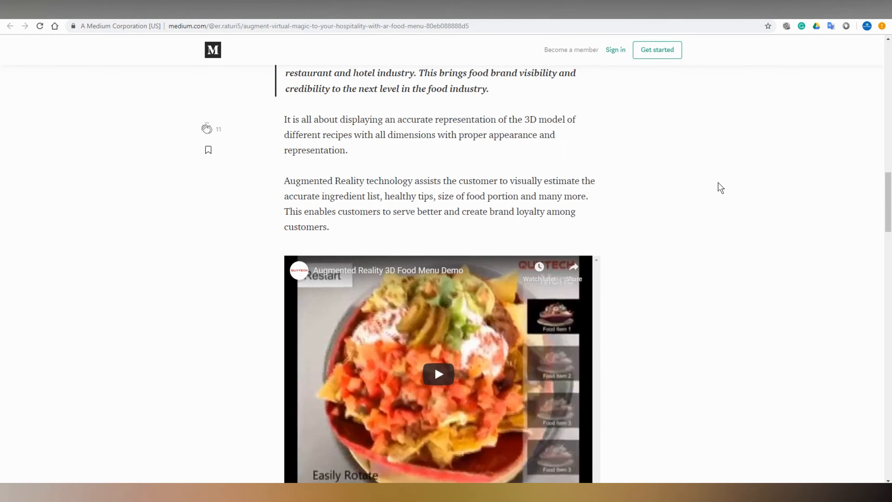
scroll(down, 3)
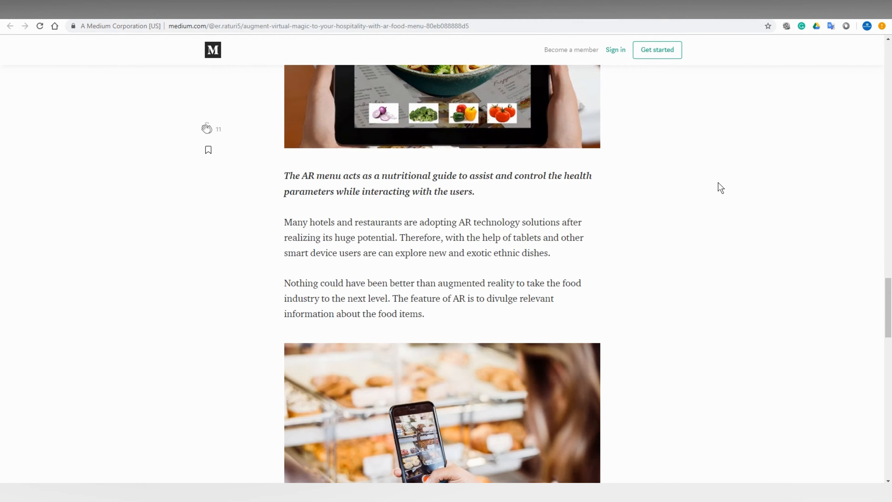
scroll(down, 3)
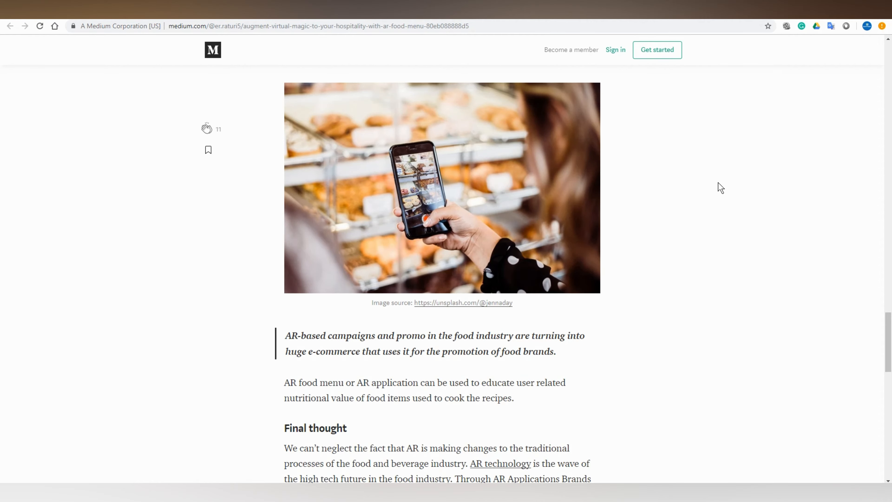
mouse_move(459, 322)
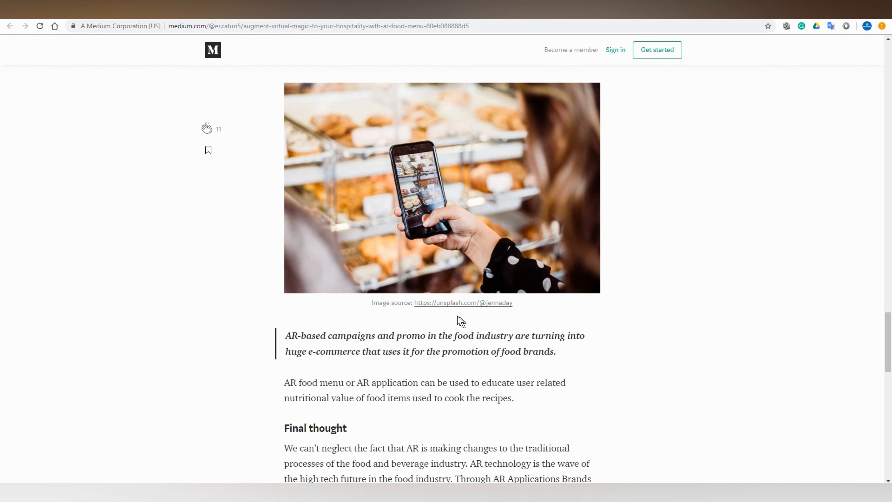
Step: Visit the credited photographer's Unsplash profile with their bio and photos
click(463, 303)
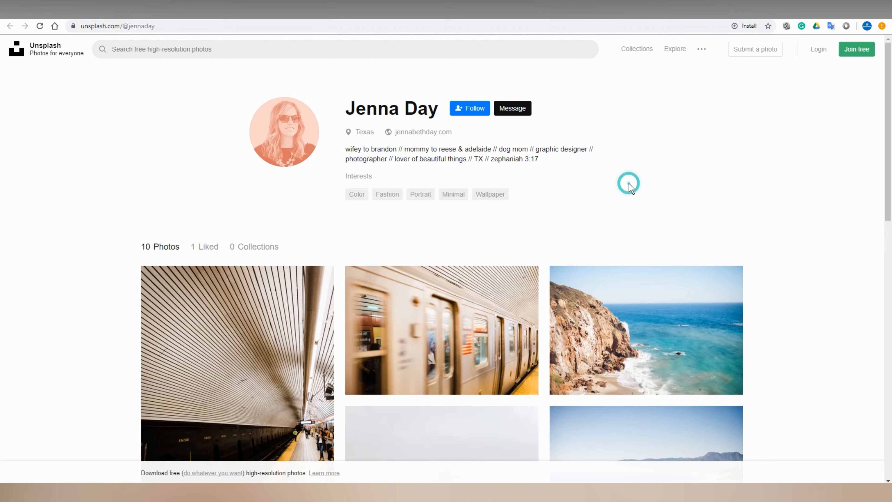
scroll(down, 3)
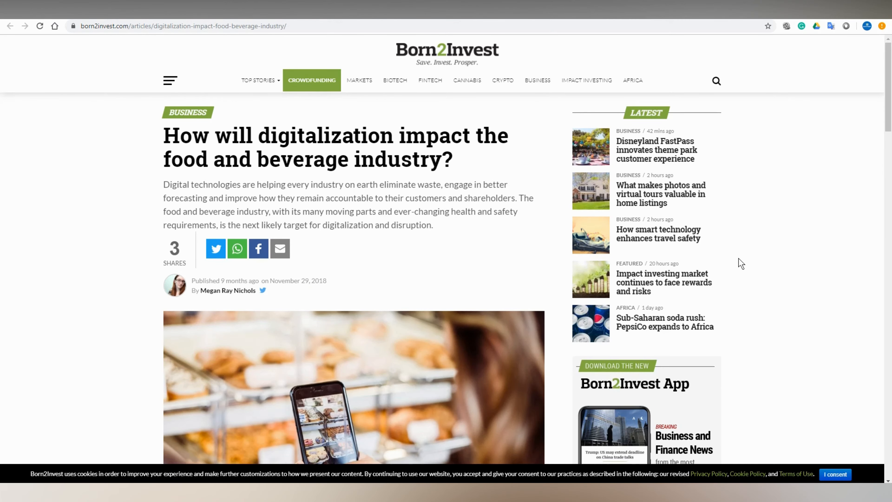
Step: Scroll the Born2Invest digitalization article down to its full pastry-phone photo and body text
scroll(down, 3)
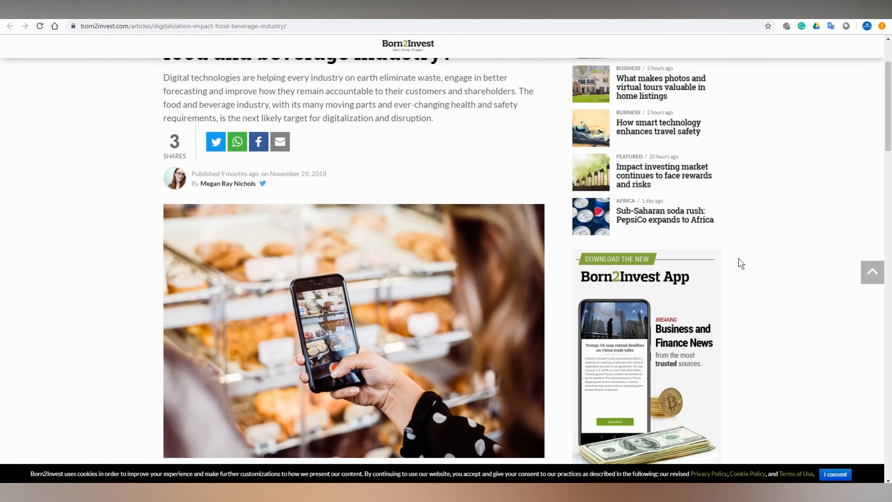
scroll(down, 3)
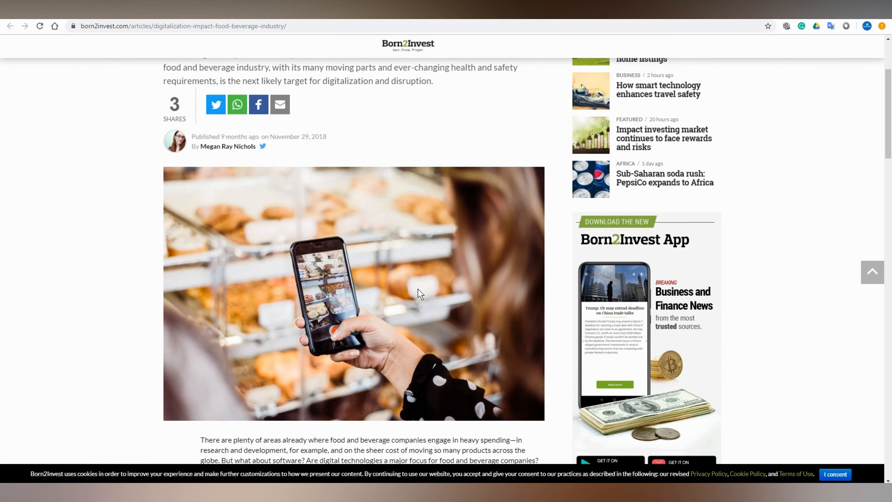
mouse_move(98, 345)
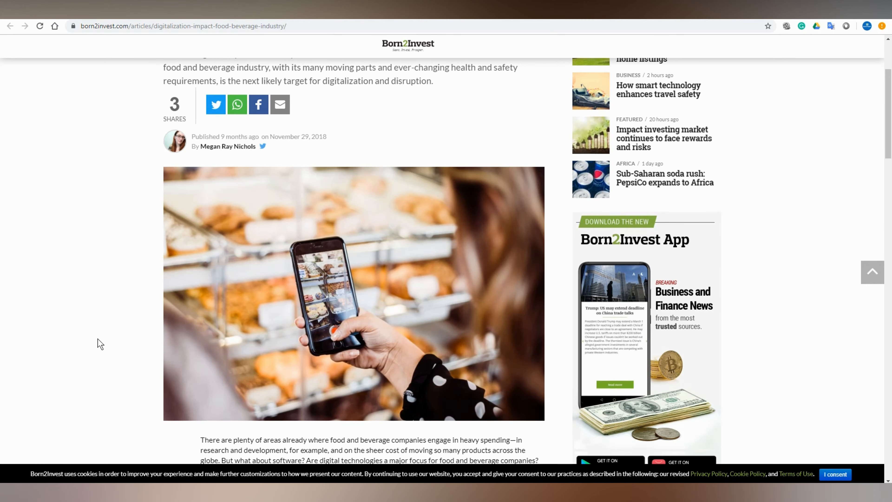